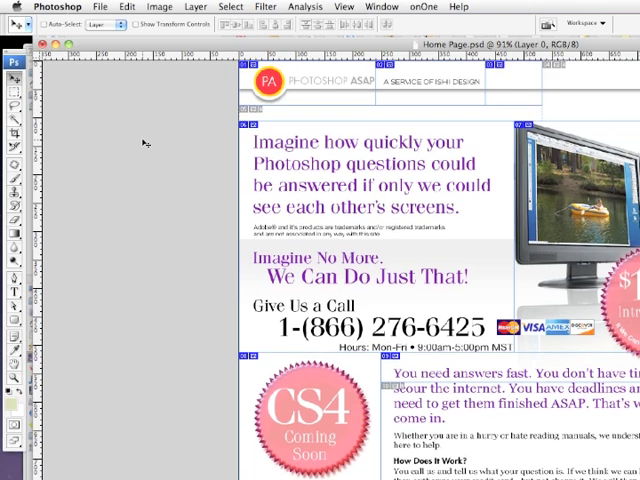
pyautogui.moveTo(90, 104)
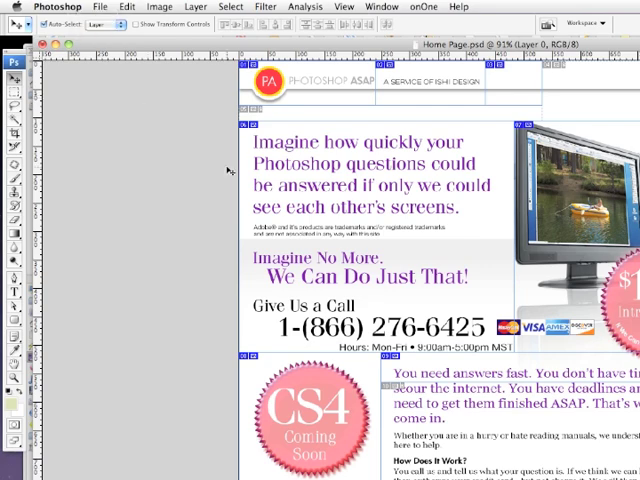
pyautogui.scroll(-3)
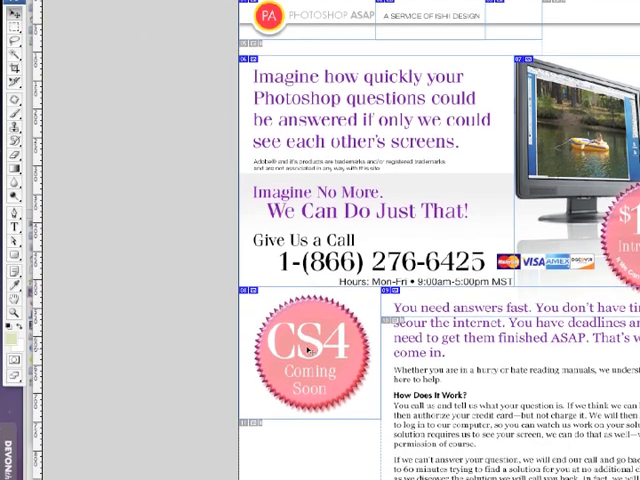
pyautogui.scroll(-3)
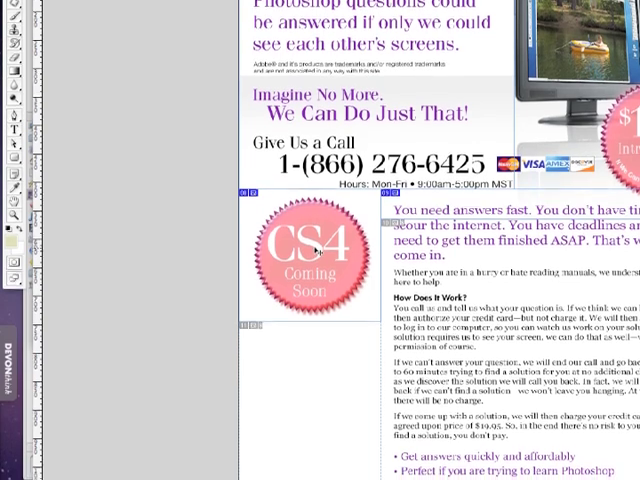
pyautogui.scroll(-3)
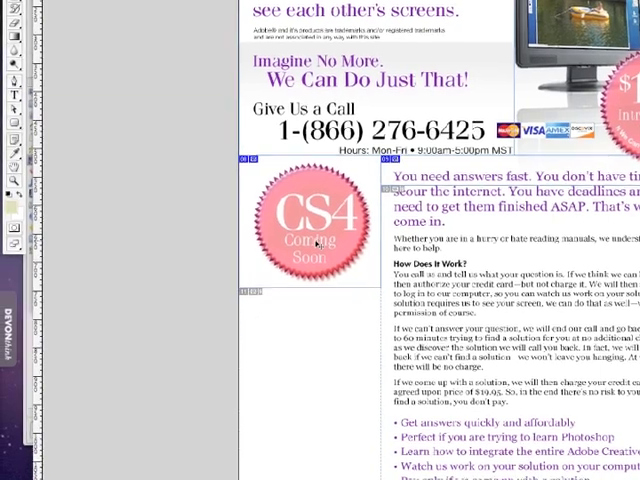
pyautogui.scroll(3)
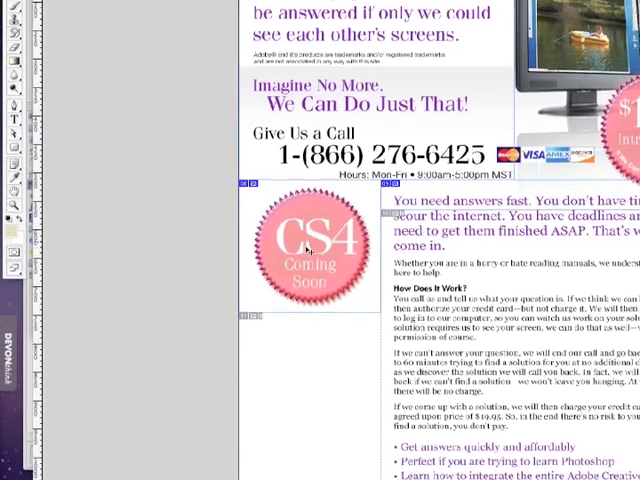
pyautogui.scroll(3)
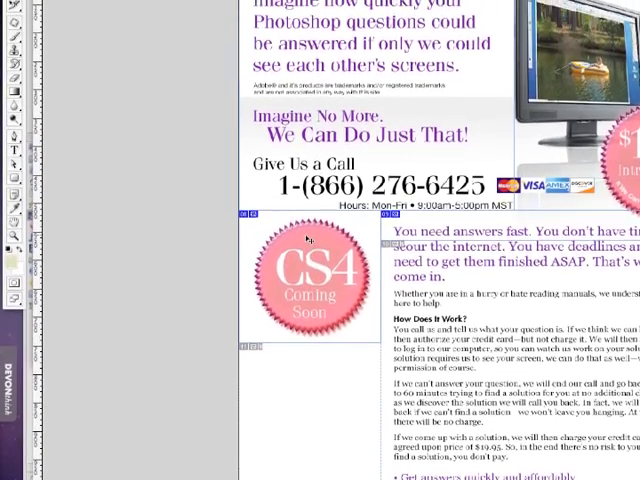
pyautogui.scroll(-3)
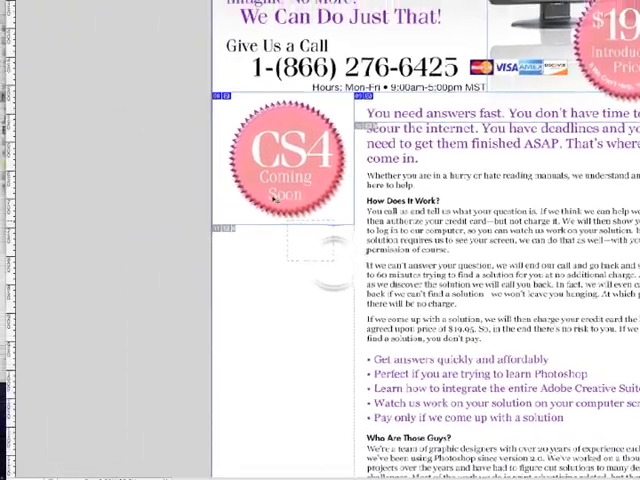
pyautogui.scroll(3)
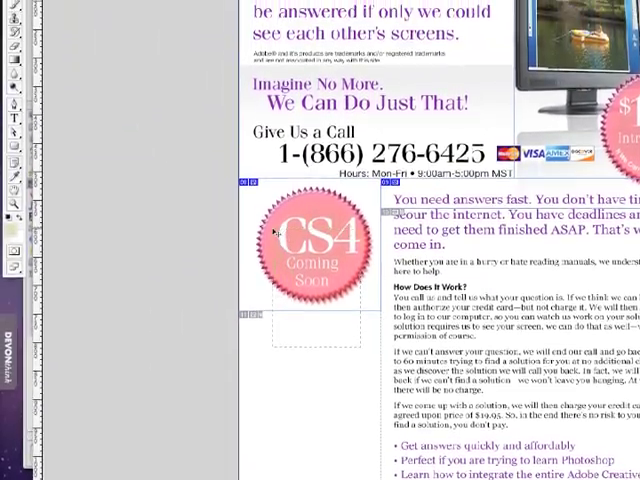